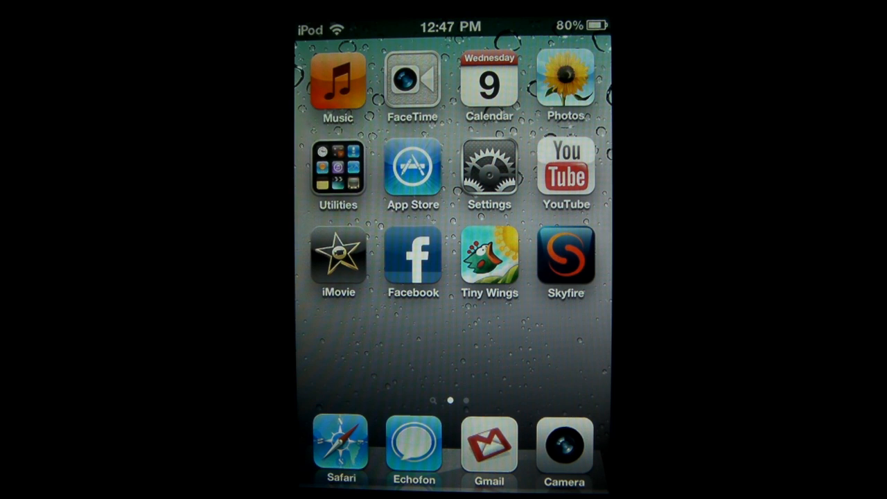
- Launch Safari and start typing the State of Jailbreak address
left_click(566, 170)
type("sta")
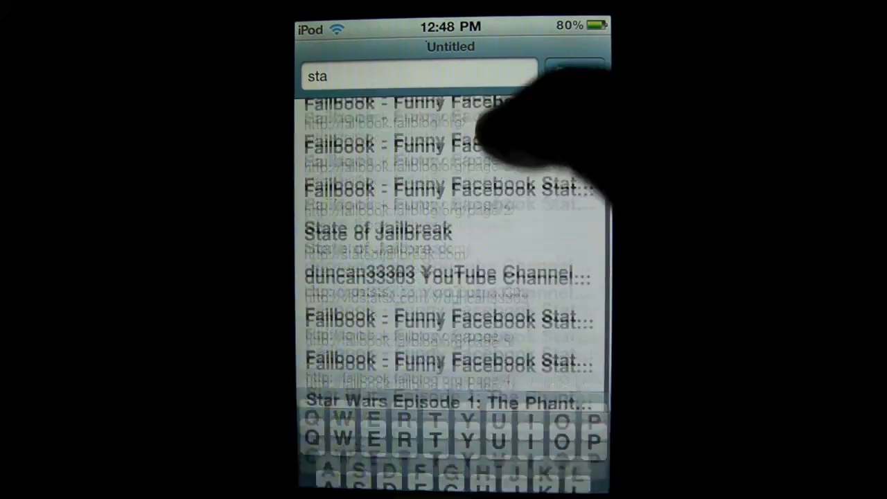
- Load the State of Jailbreak site from the suggestions and scroll through its articles
left_click(376, 231)
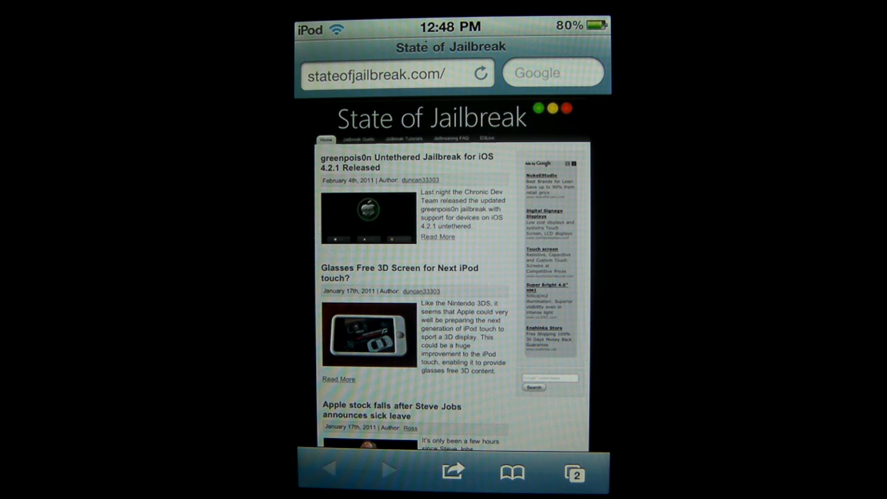
scroll("down", 3)
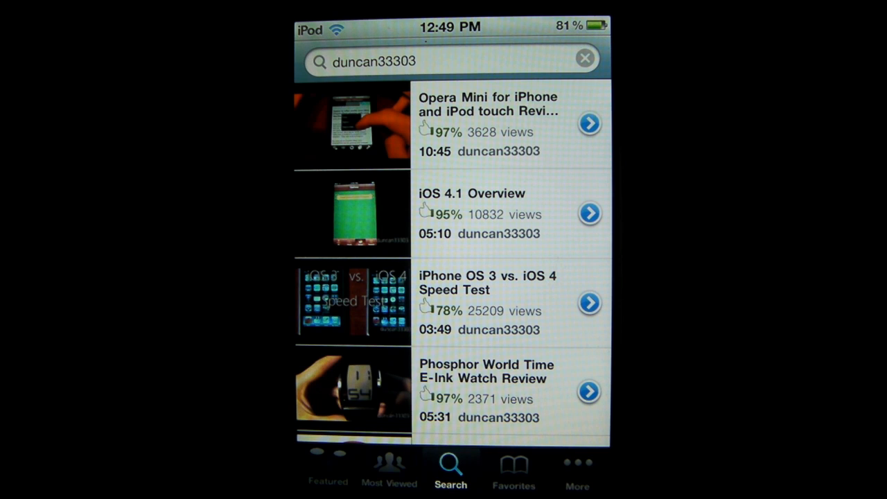
- Leave the duncan33303 YouTube search results for the iPod touch home screen
key("home")
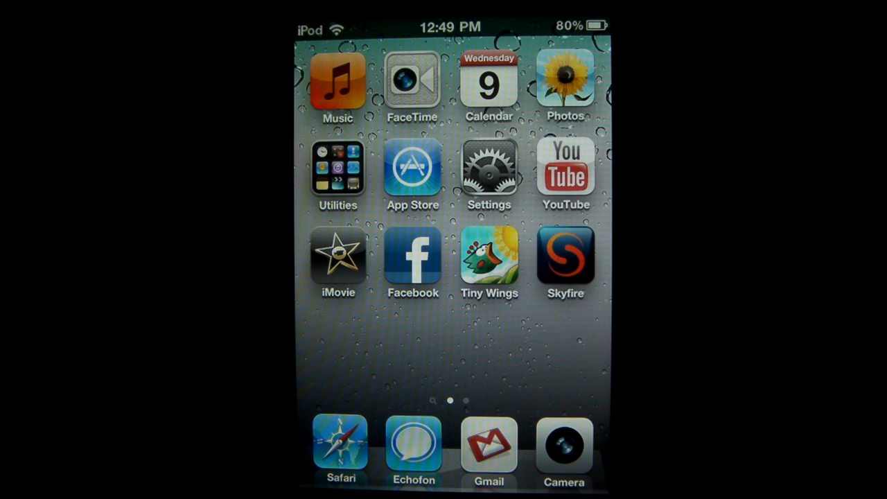